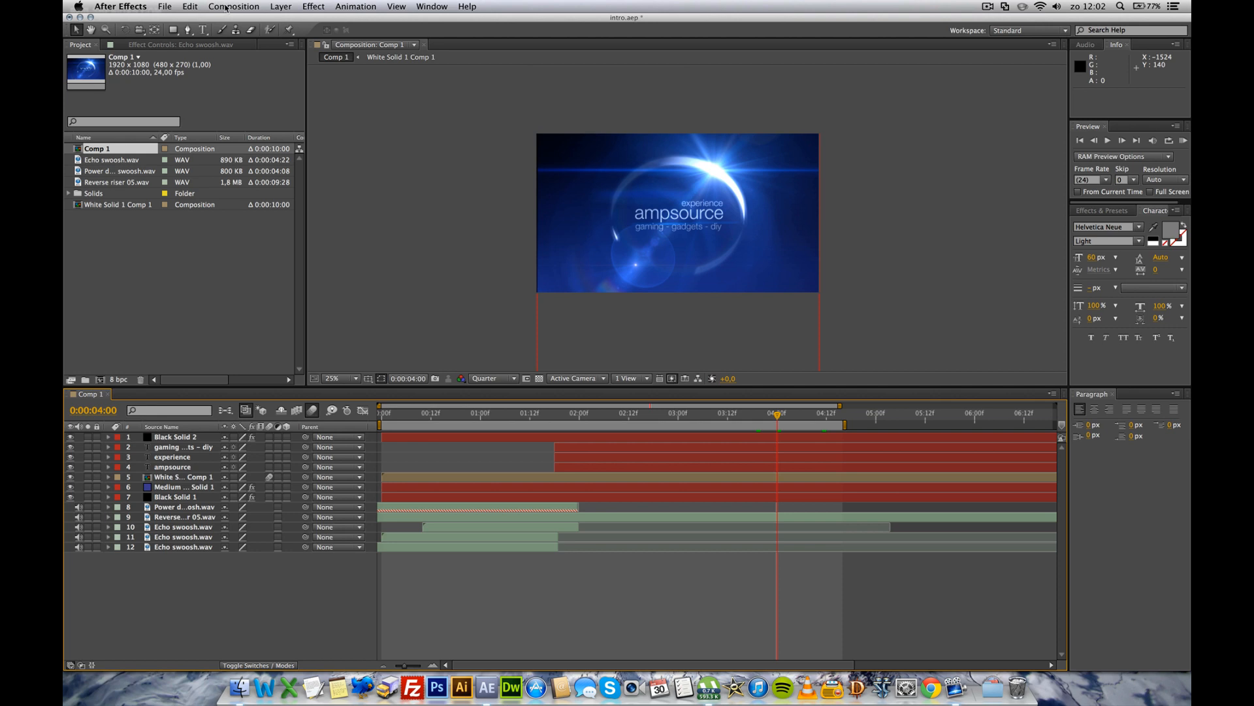
Add Comp 1 to the Render Queue with a Custom output module that has Audio Output enabled, and render it.
left_click(233, 6)
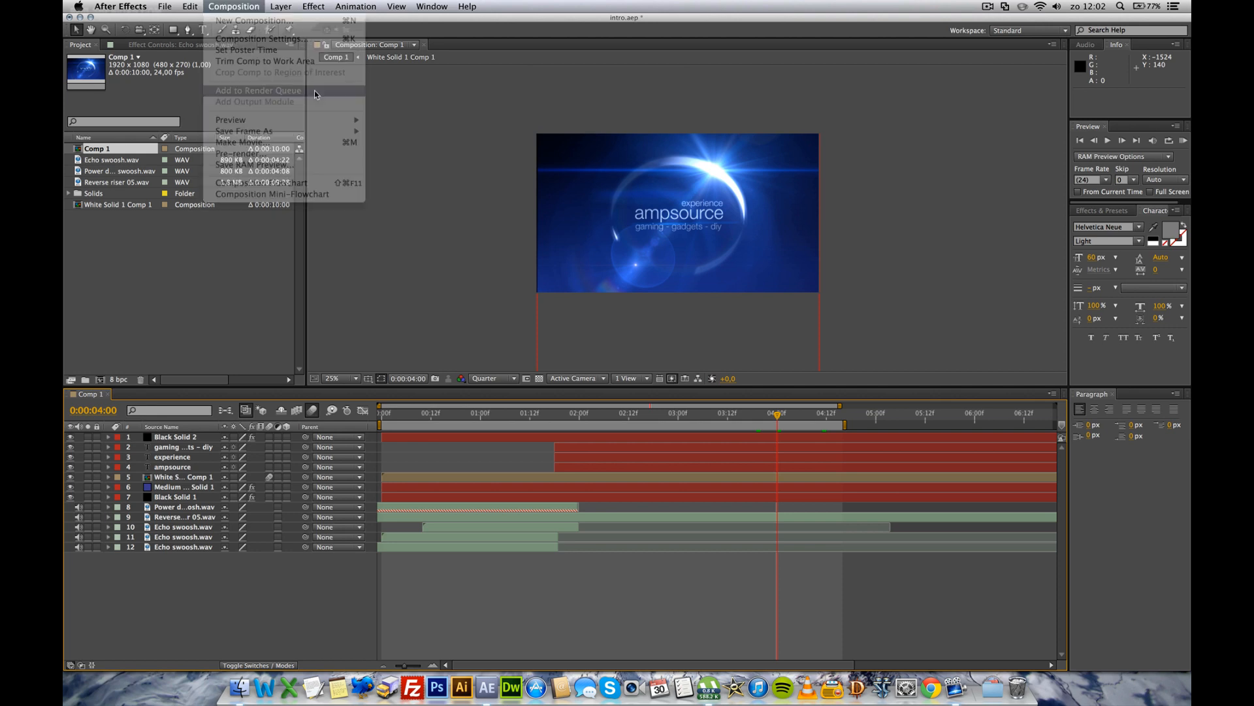
left_click(257, 90)
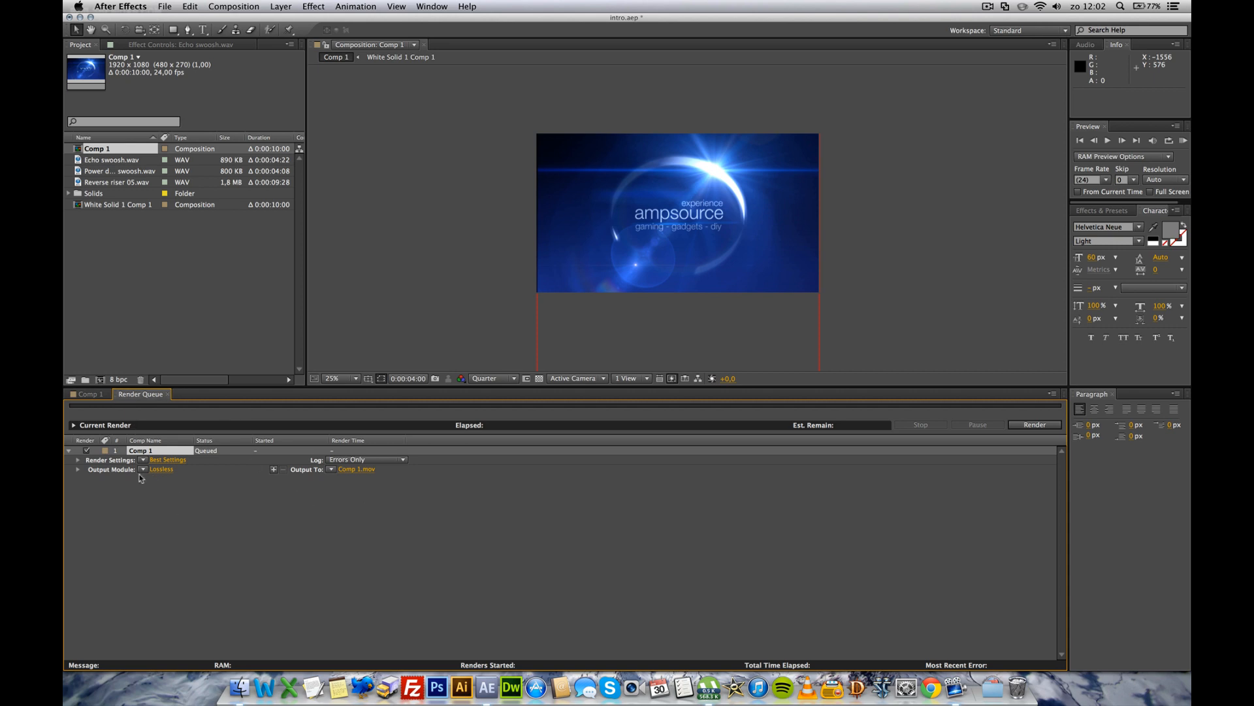
left_click(161, 469)
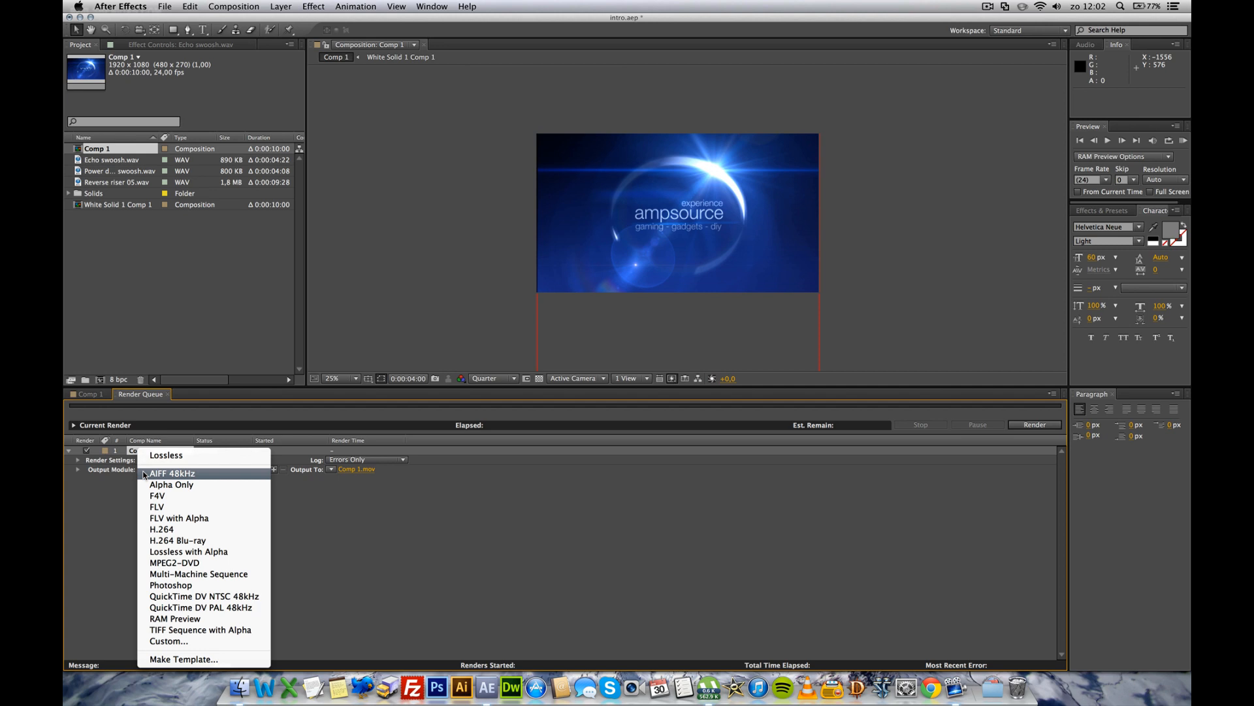
mouse_move(165, 641)
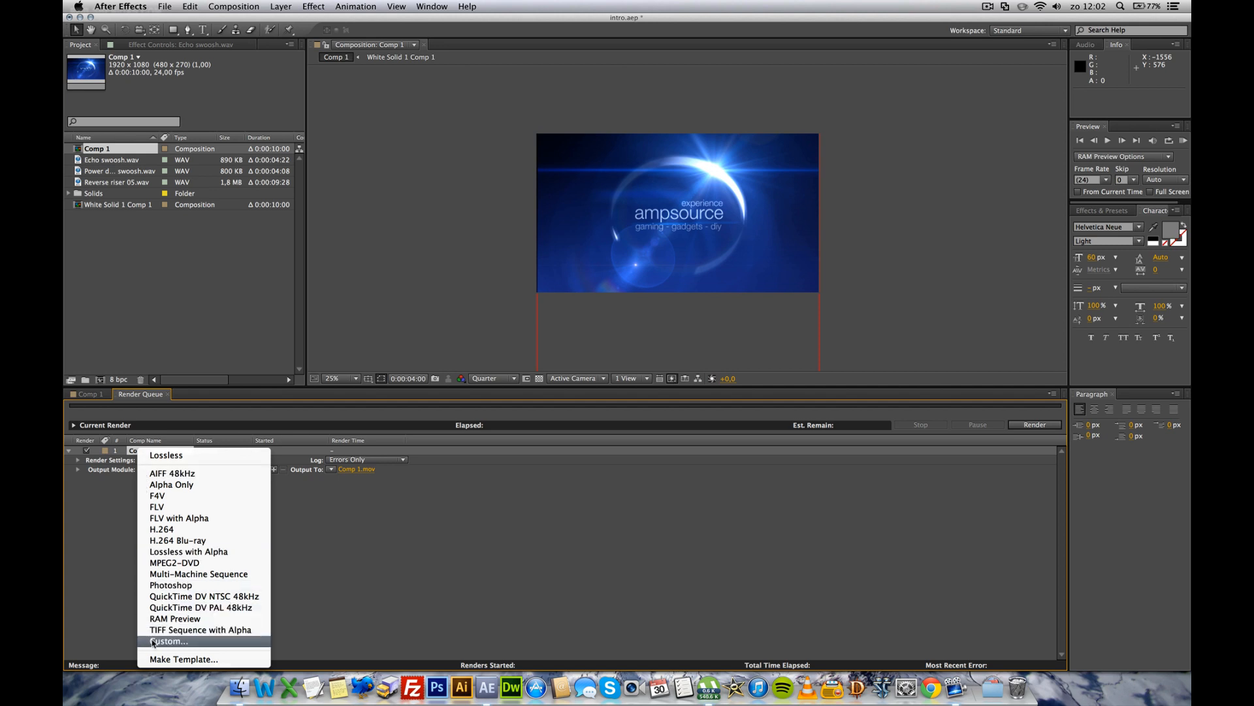
left_click(167, 640)
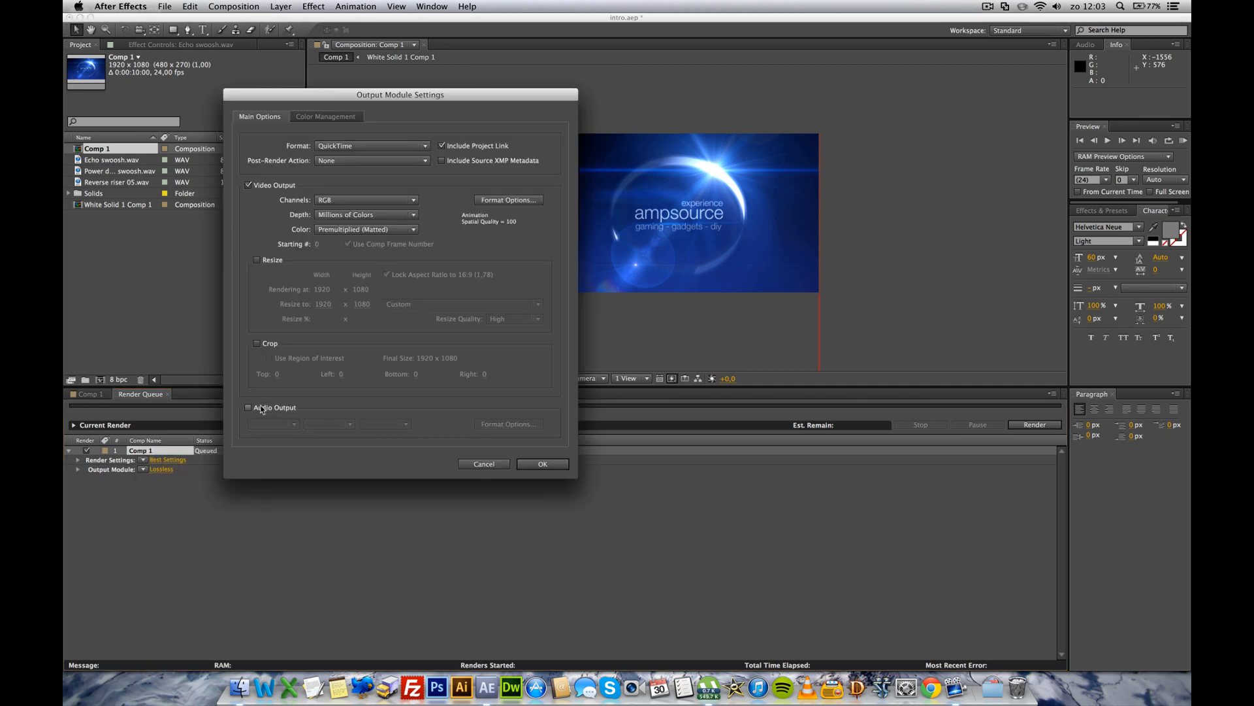
left_click(248, 407)
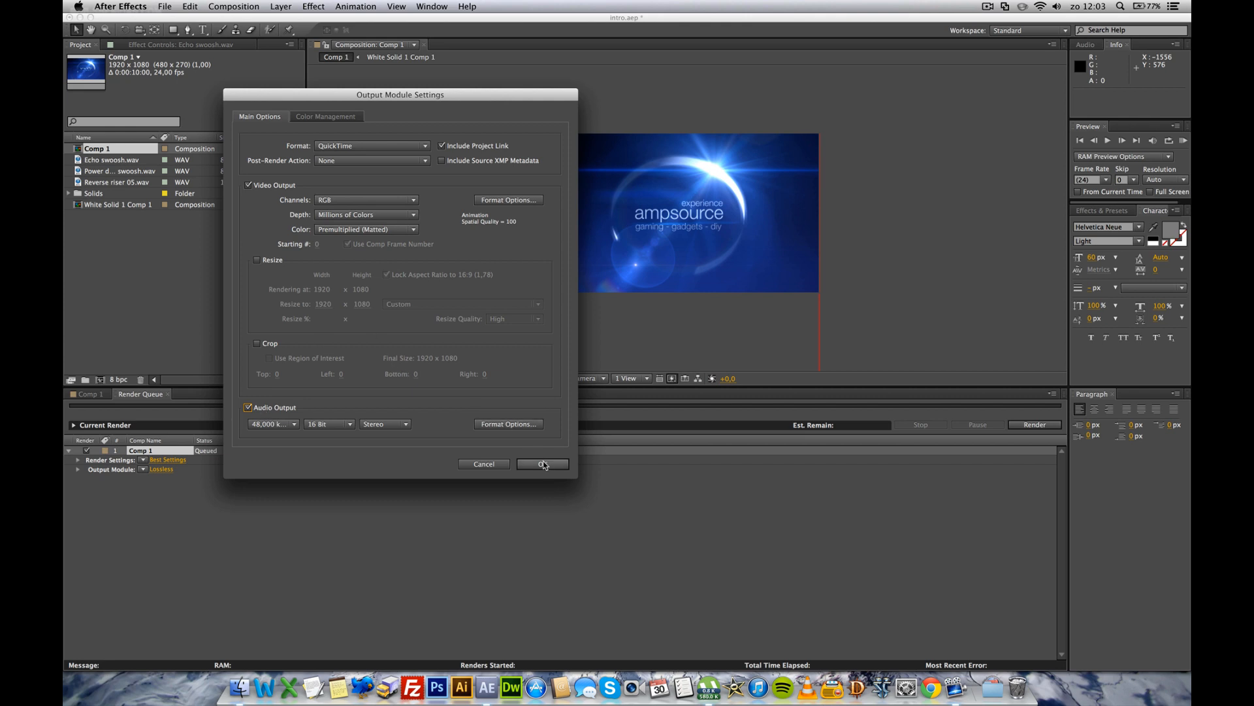
left_click(543, 464)
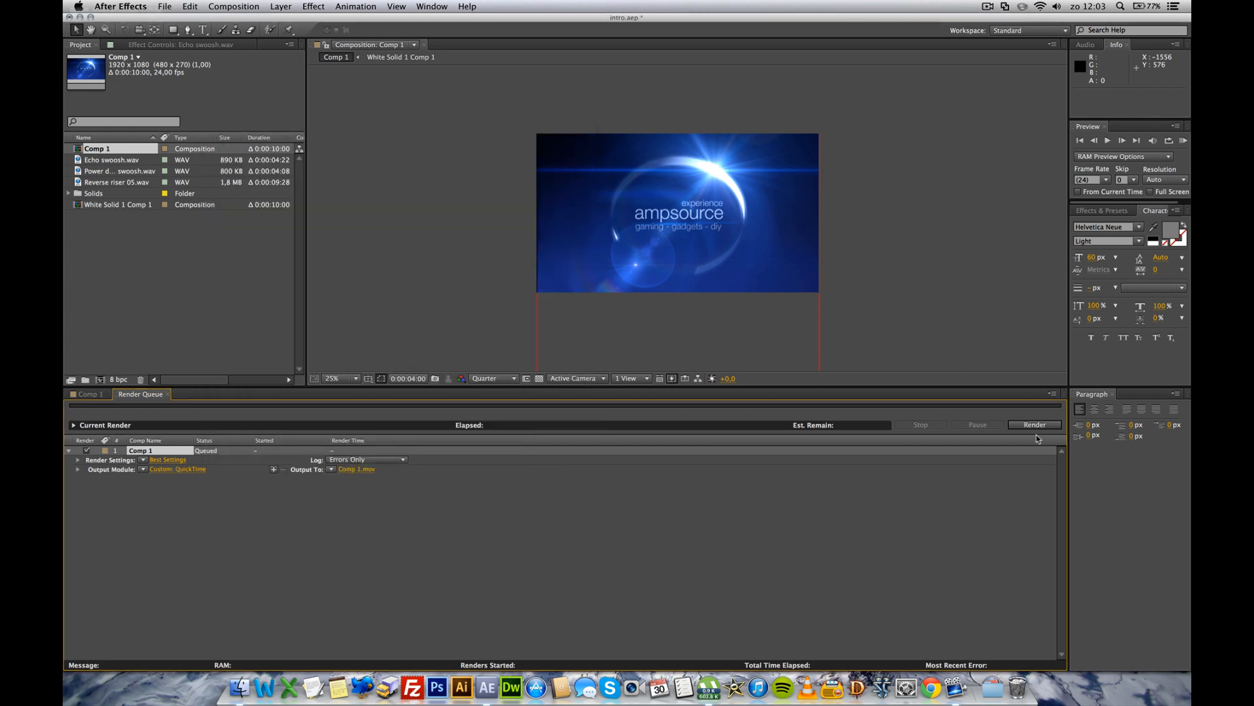
left_click(1035, 424)
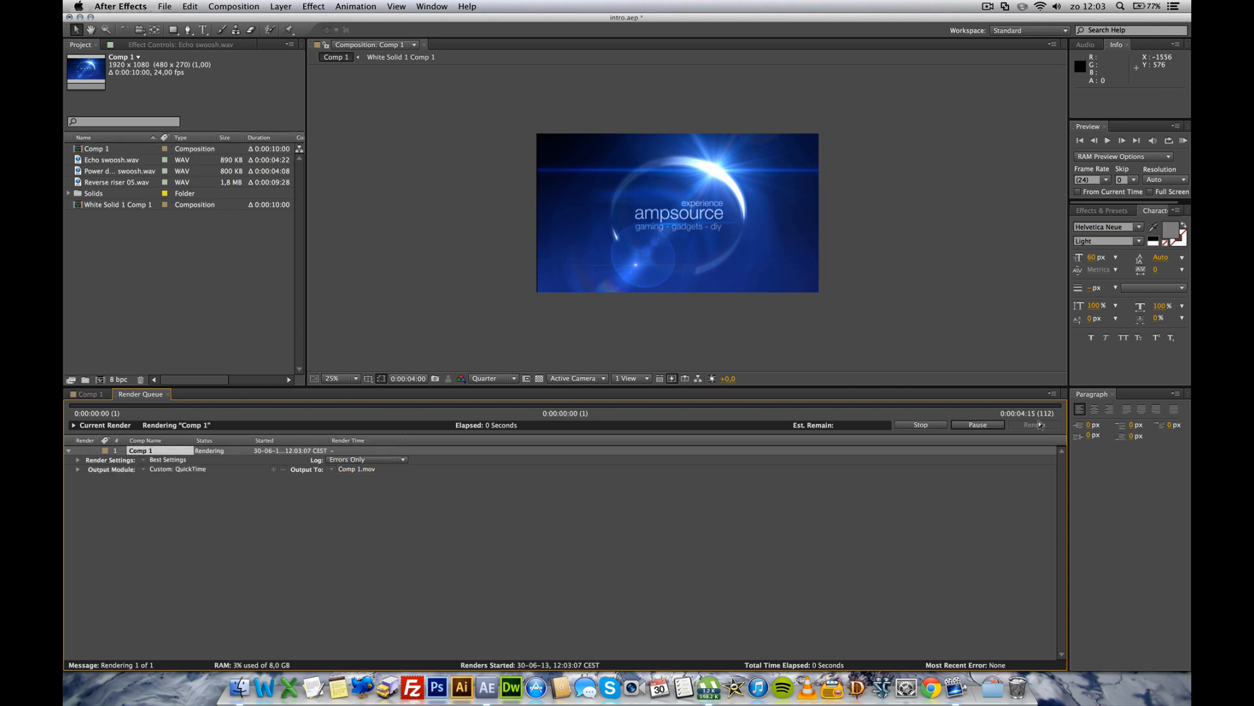